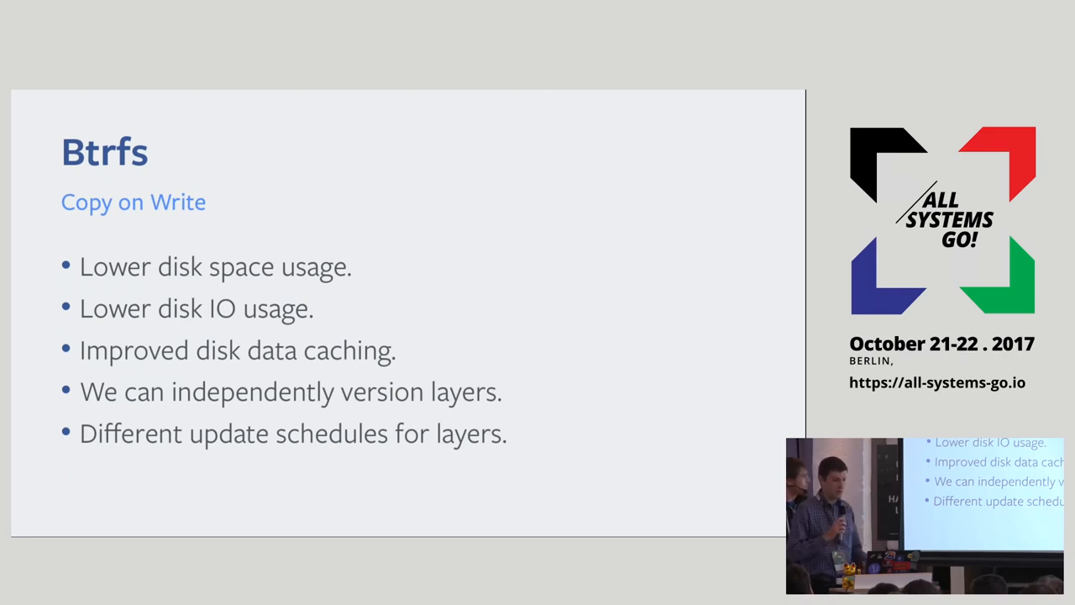
key(Right)
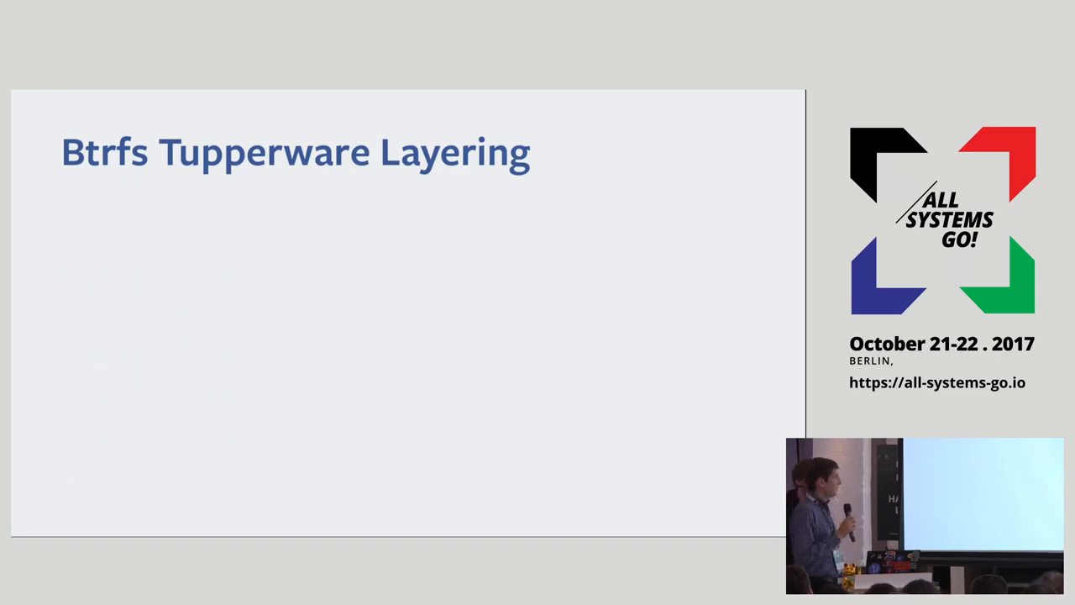
key(Right)
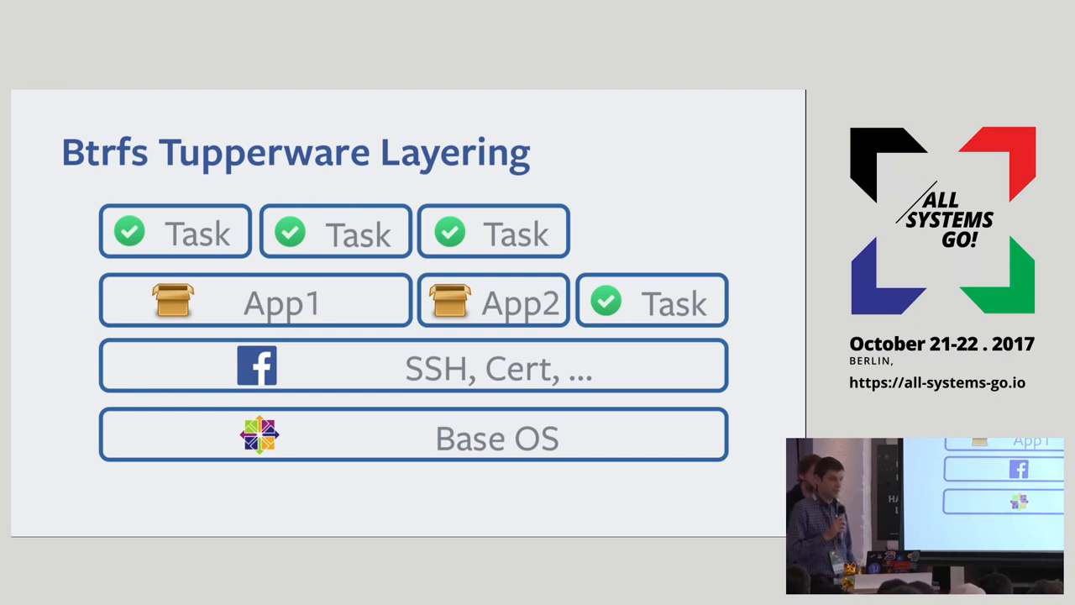
key(Right)
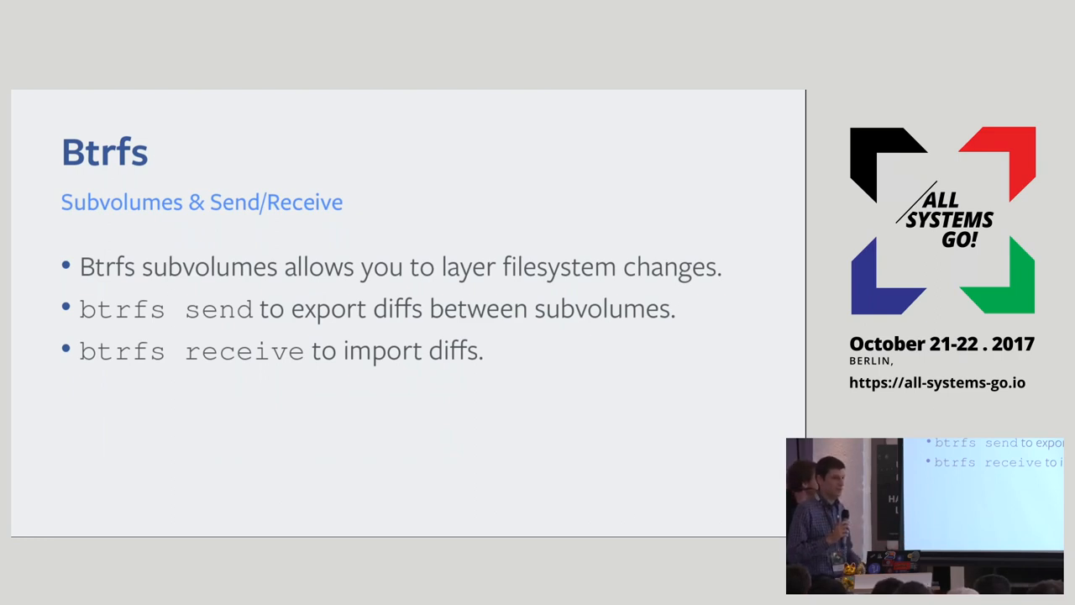
key(Right)
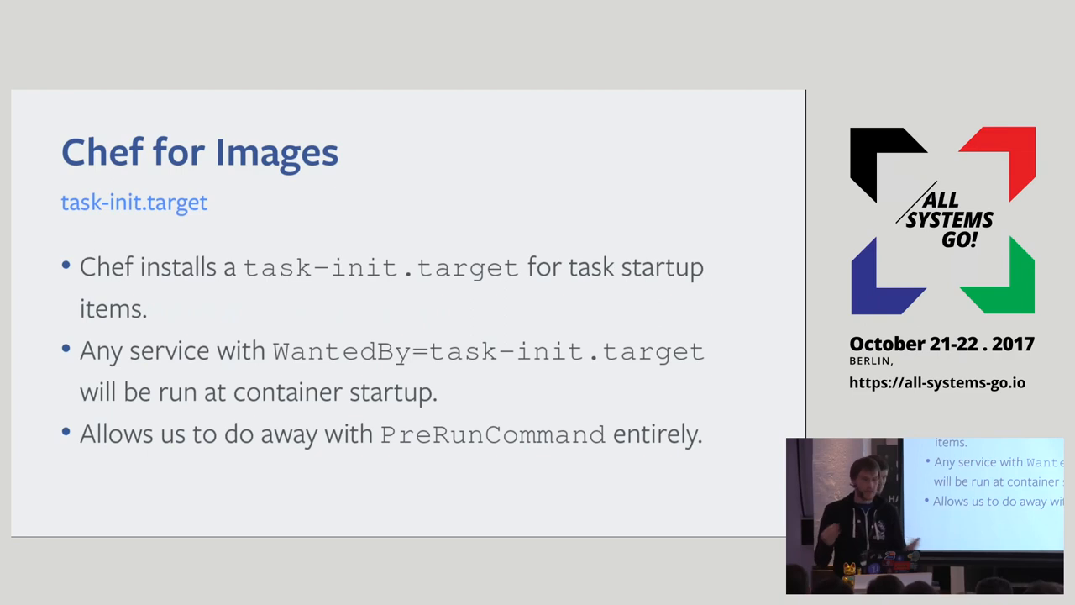
key(Right)
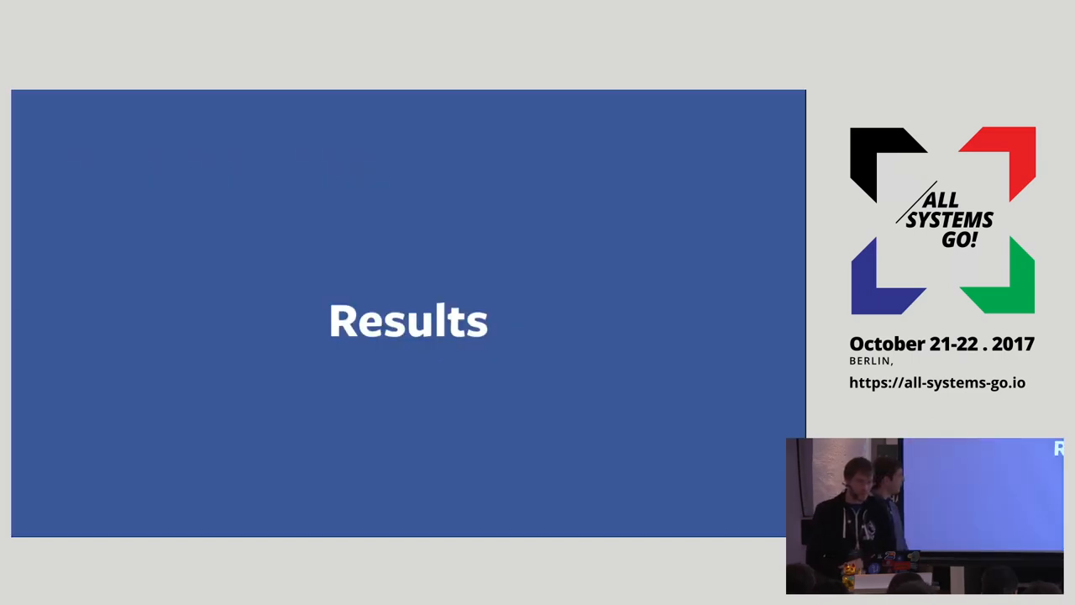
key(Right)
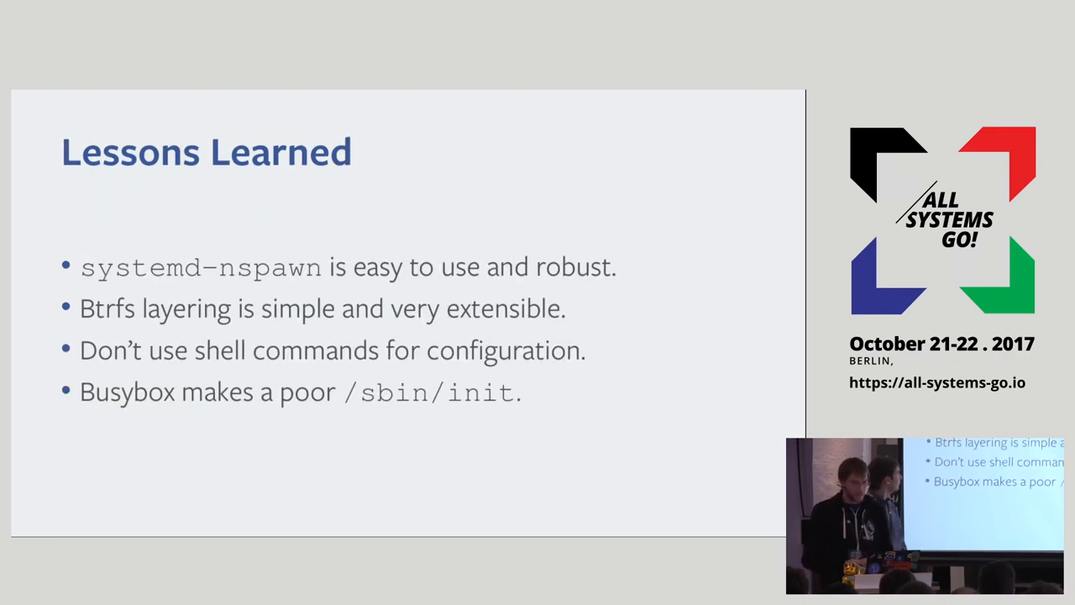